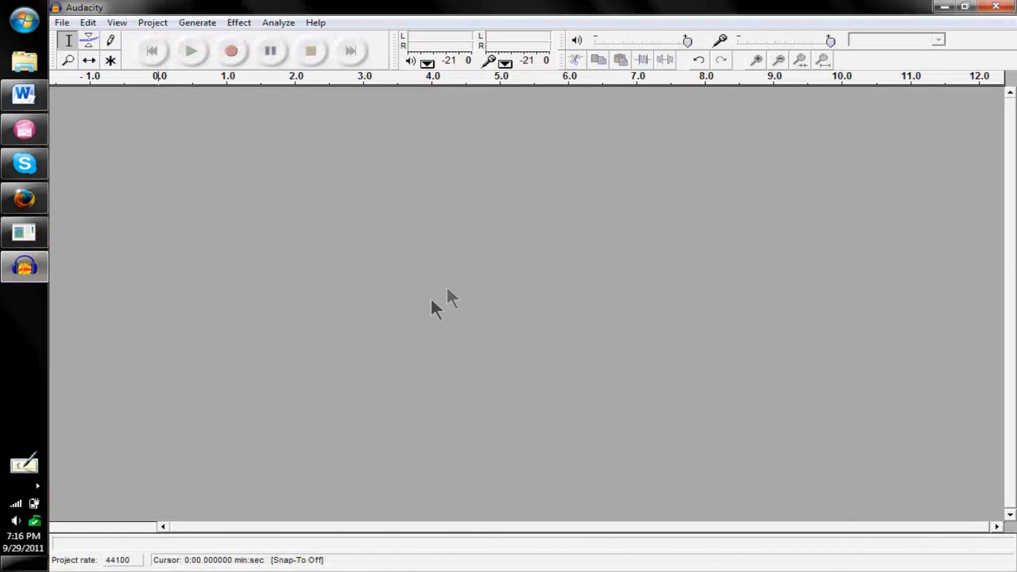
{"action": "mouse_move", "coordinate": [451, 288]}
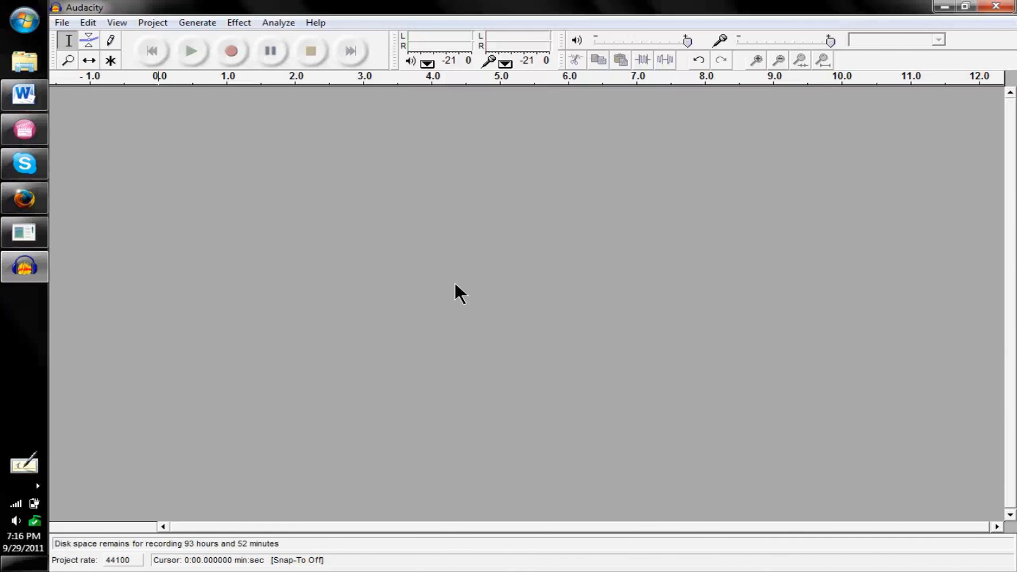
Make a short test recording and stop it
{"action": "left_click", "coordinate": [231, 51]}
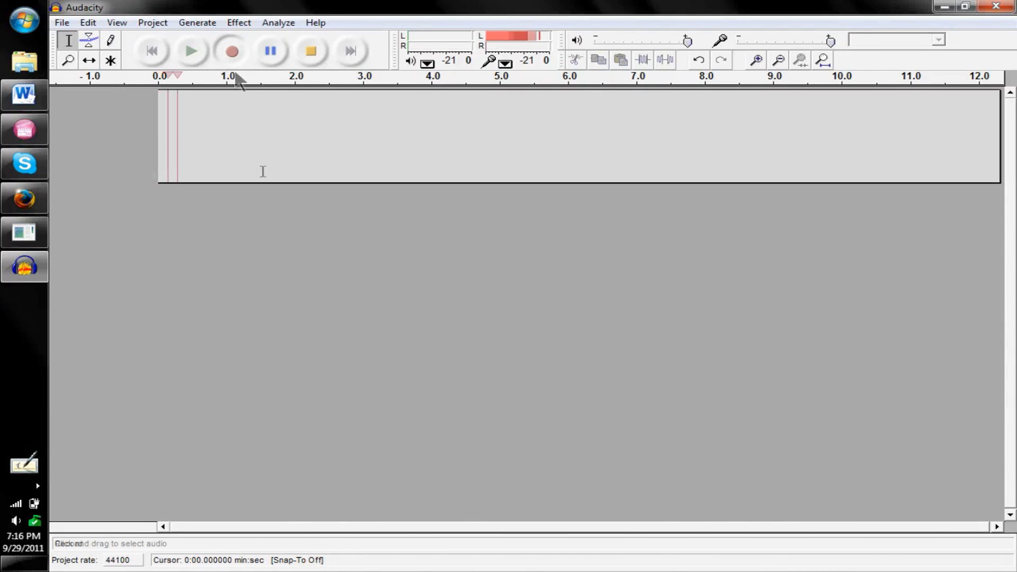
{"action": "left_click", "coordinate": [310, 51]}
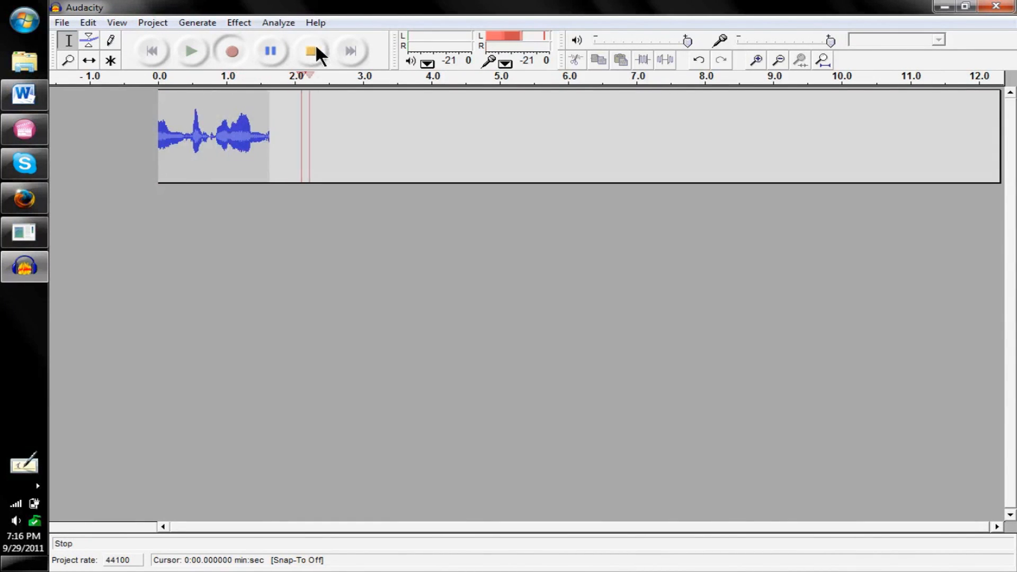
{"action": "left_click", "coordinate": [309, 49]}
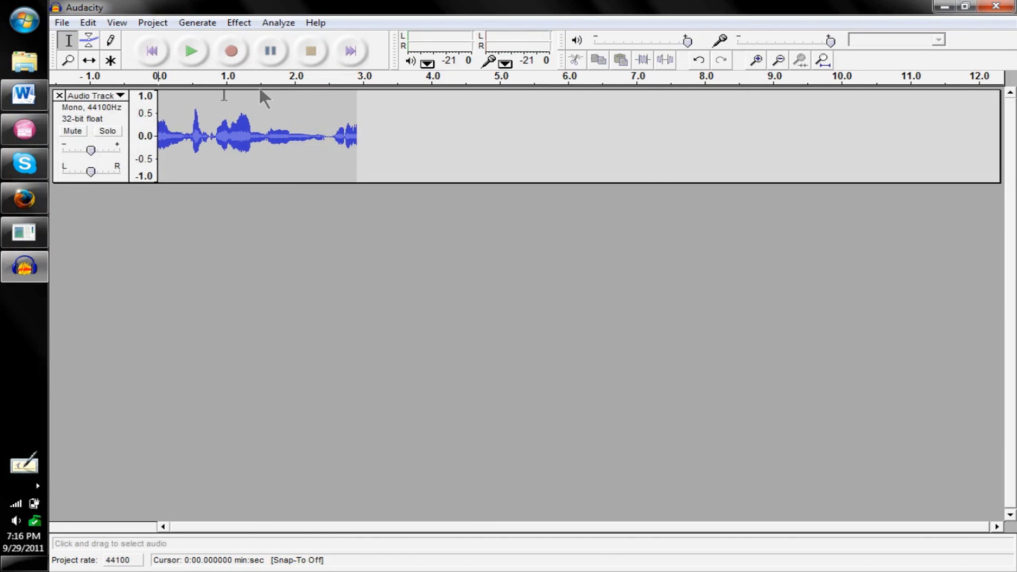
{"action": "mouse_move", "coordinate": [865, 435]}
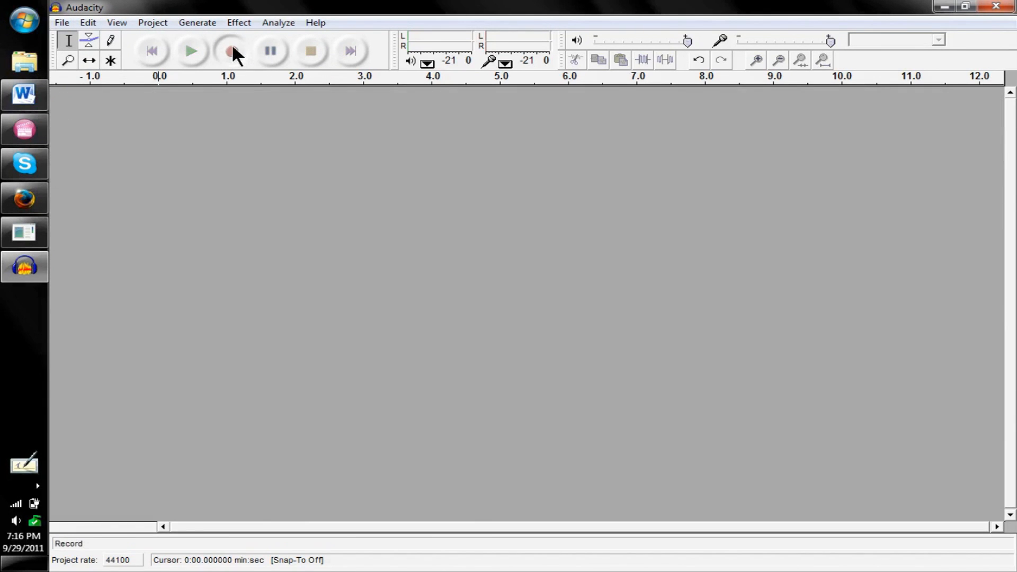
Record speech until Audacity crashes, close the program, and bring up the Recovery Utility page
{"action": "left_click", "coordinate": [233, 51]}
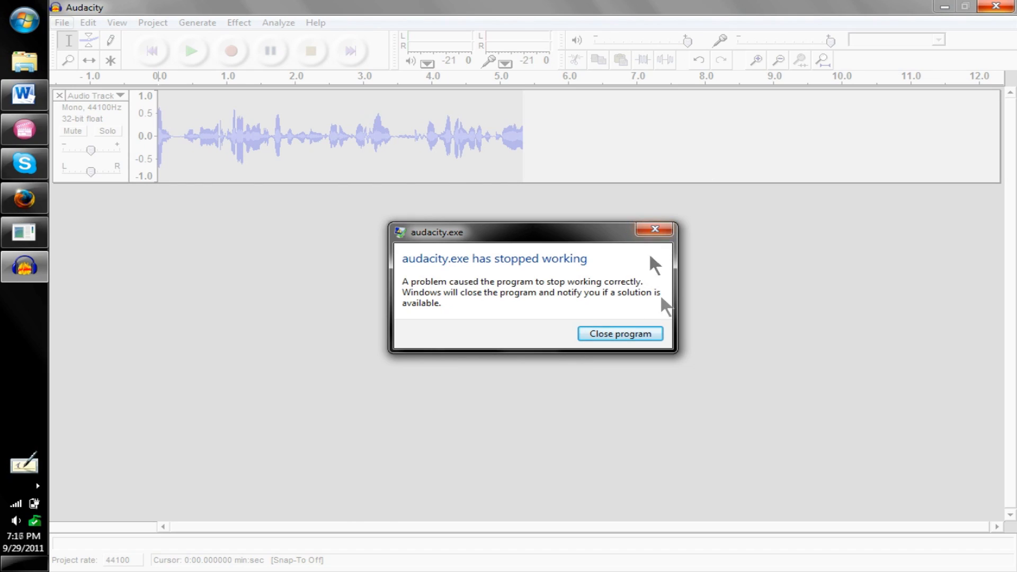
{"action": "left_click", "coordinate": [619, 334]}
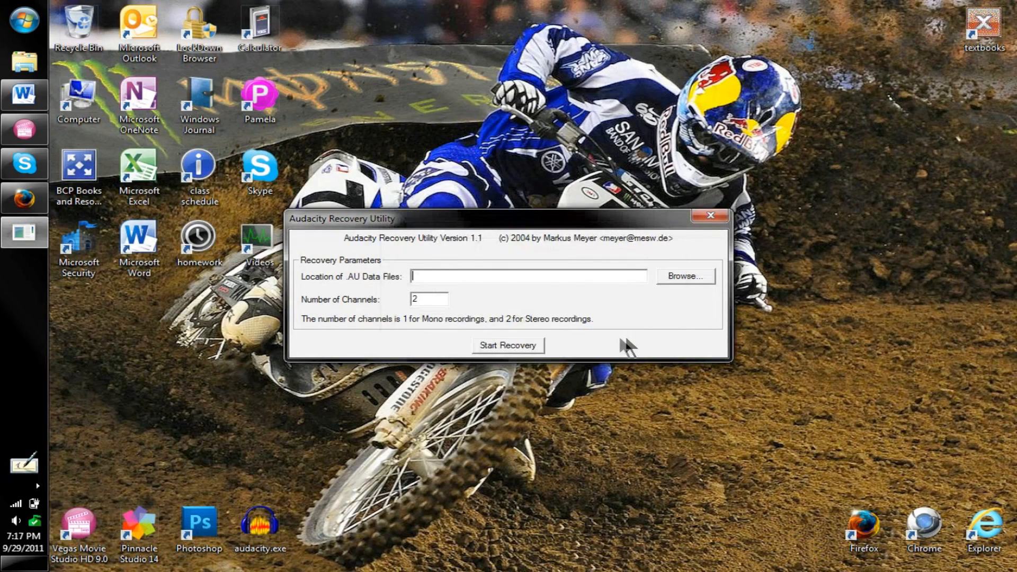
{"action": "left_click", "coordinate": [708, 231]}
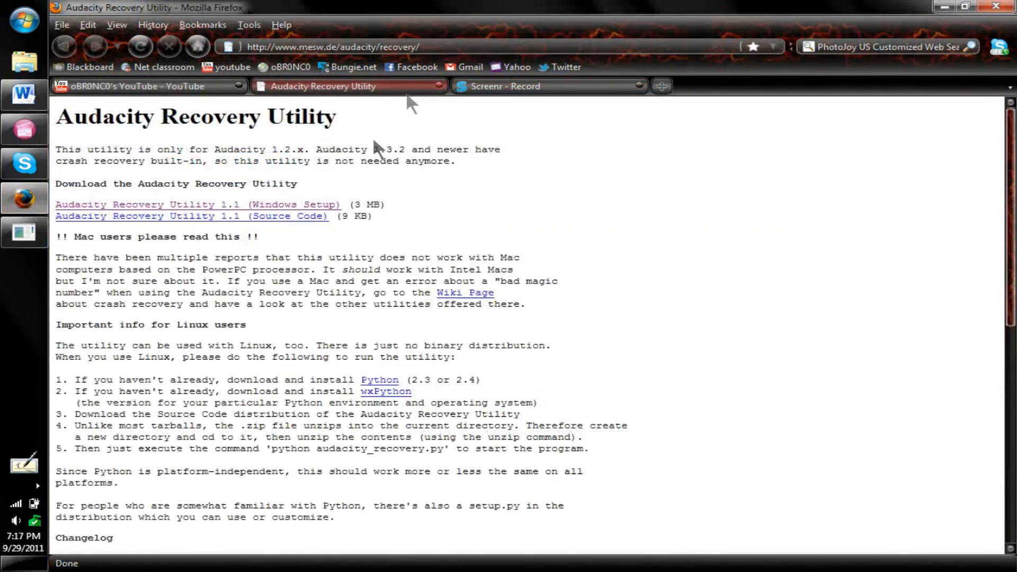
{"action": "mouse_move", "coordinate": [356, 151]}
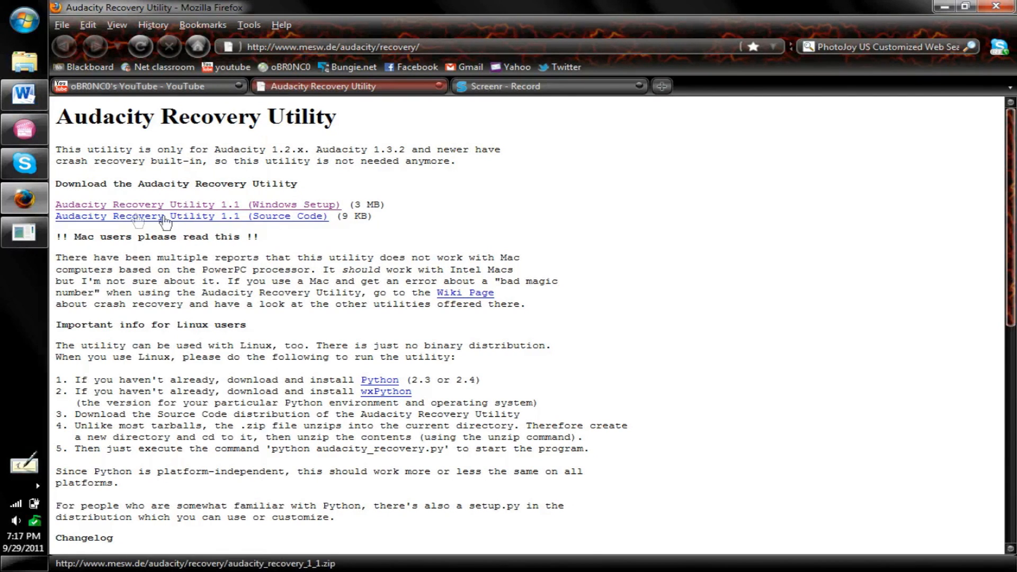
{"action": "mouse_move", "coordinate": [252, 218]}
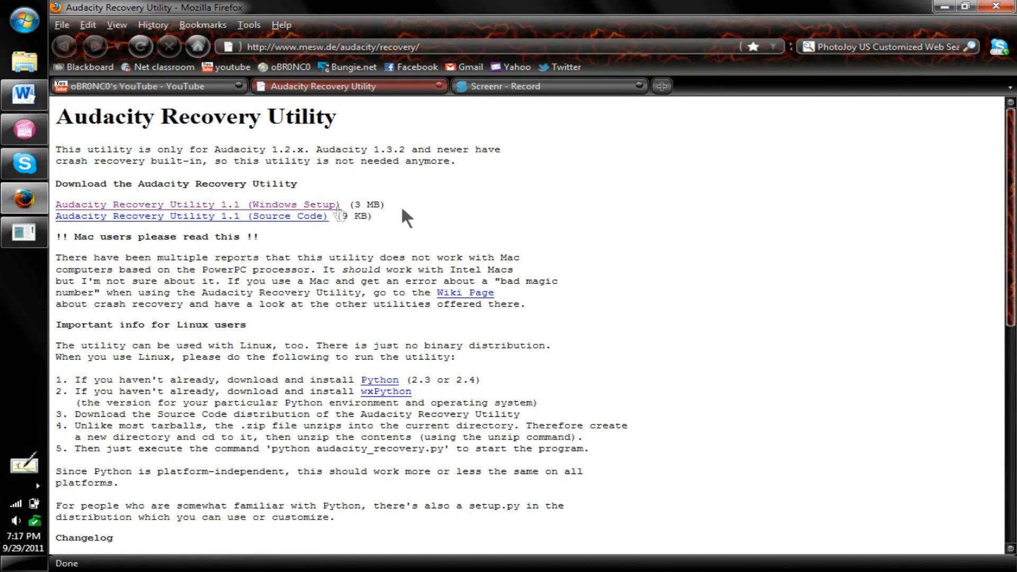
{"action": "mouse_move", "coordinate": [318, 205]}
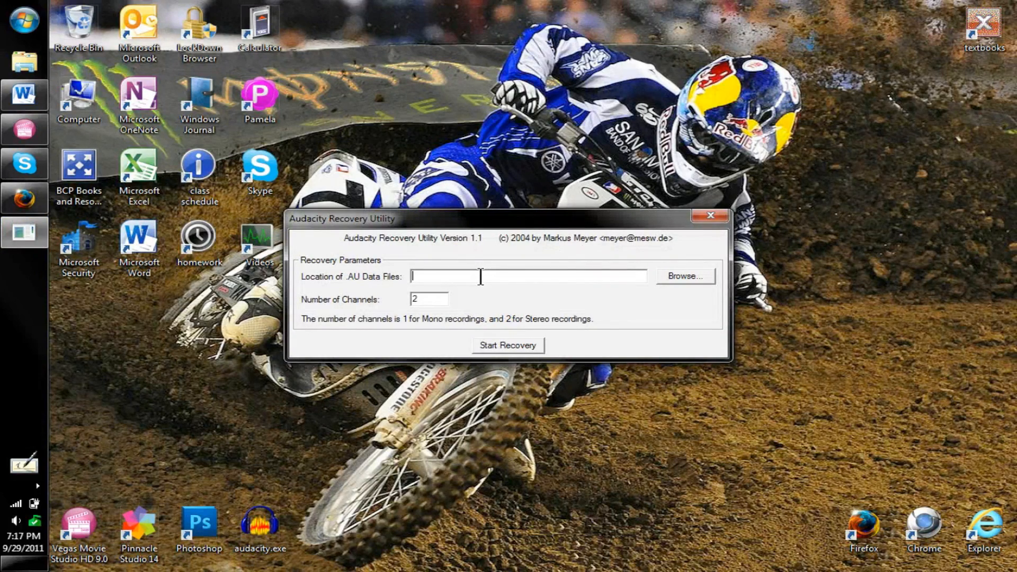
Relaunch Audacity keeping leftover temp files and copy the temp folder path from Directories preferences
{"action": "left_click", "coordinate": [710, 229]}
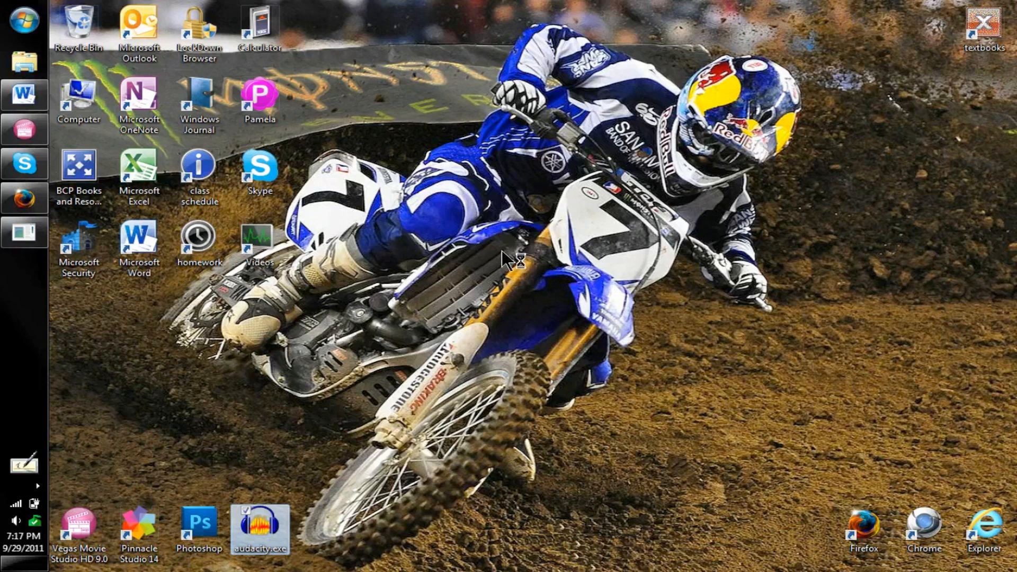
{"action": "double_click", "coordinate": [261, 528]}
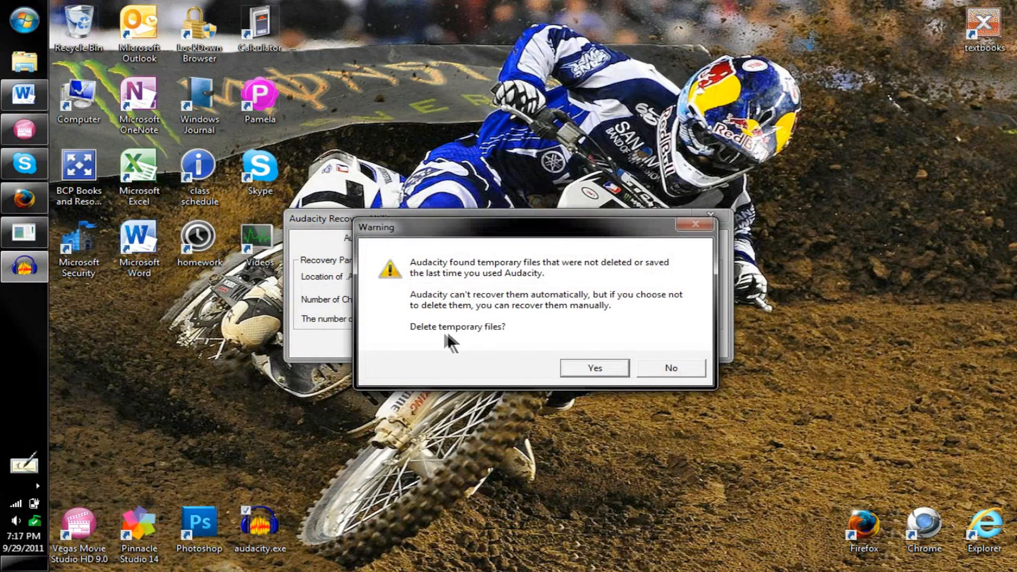
{"action": "left_click", "coordinate": [594, 367]}
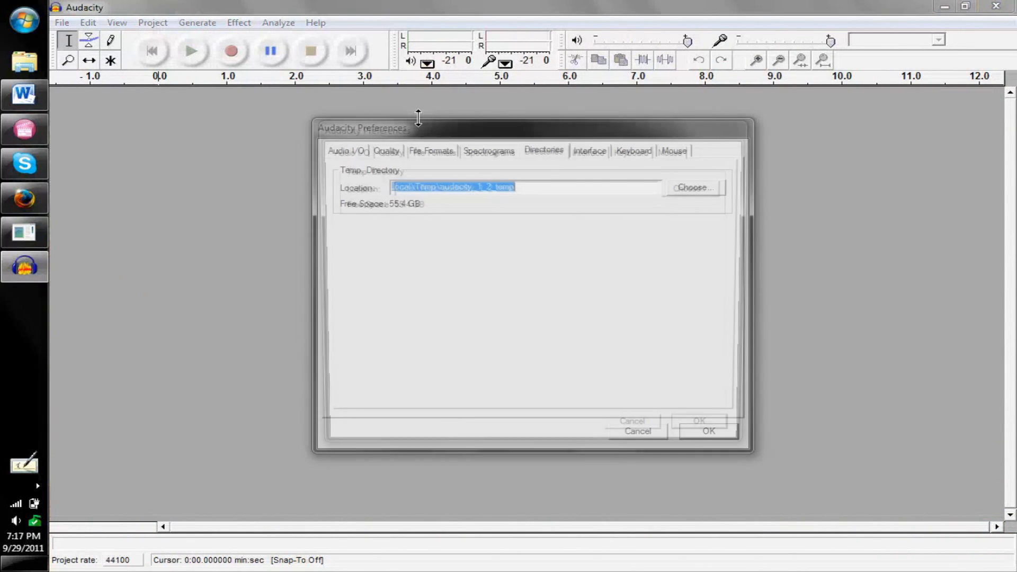
{"action": "right_click", "coordinate": [494, 187]}
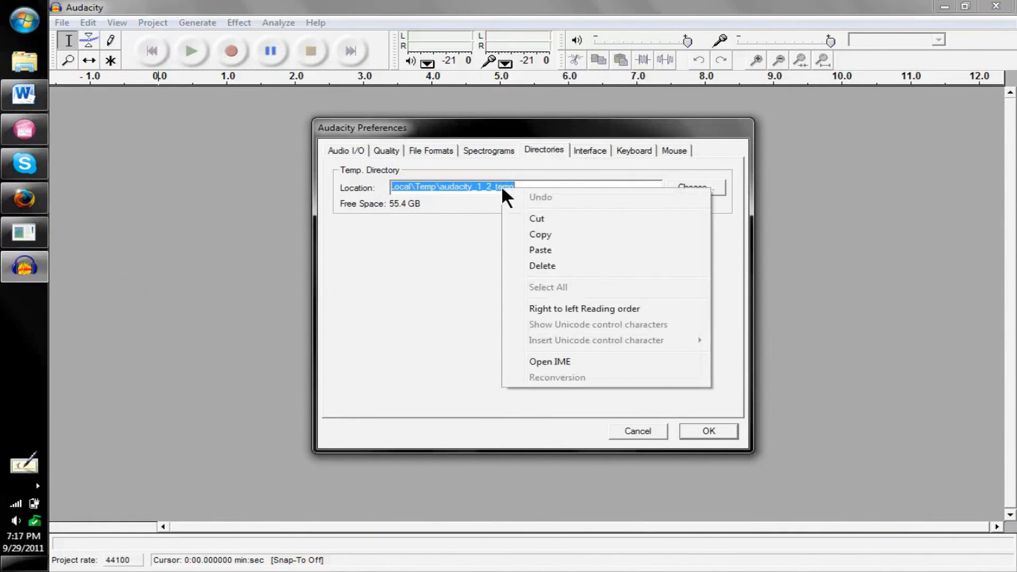
{"action": "mouse_move", "coordinate": [559, 241]}
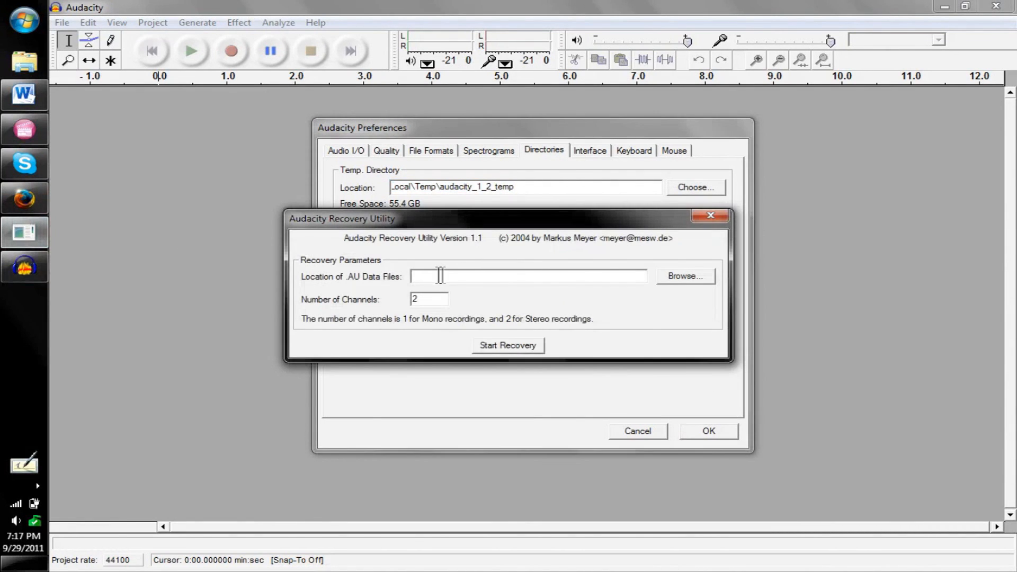
Recover the audacity_1_2_temp folder's .au blocks as a 1-channel file, recovery_block1_channel1.wav
{"action": "type", "text": "C:\\Users\\BBeck14\\AppData\\Local\\Temp\\audacity_1_2_temp"}
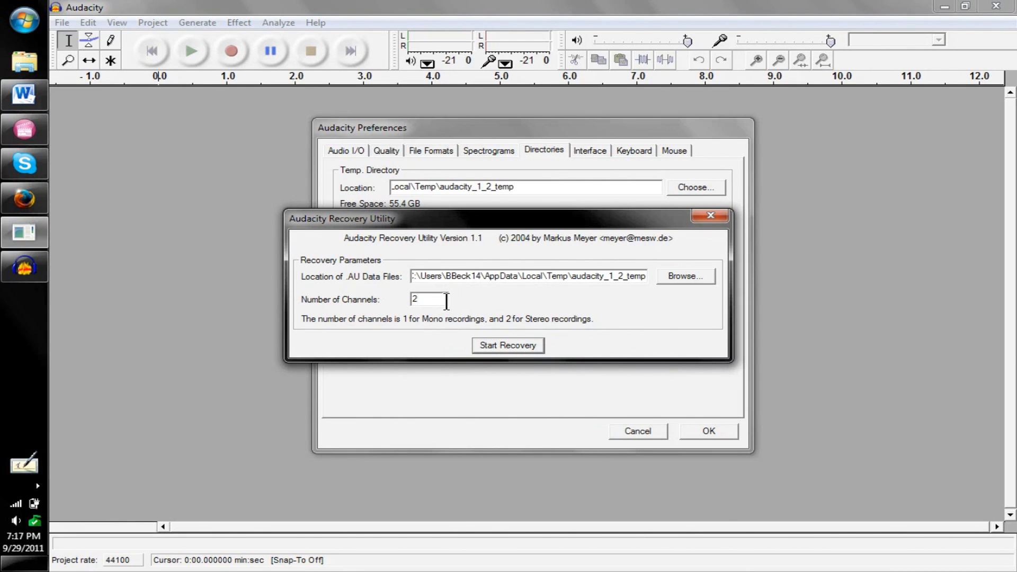
{"action": "type", "text": "1"}
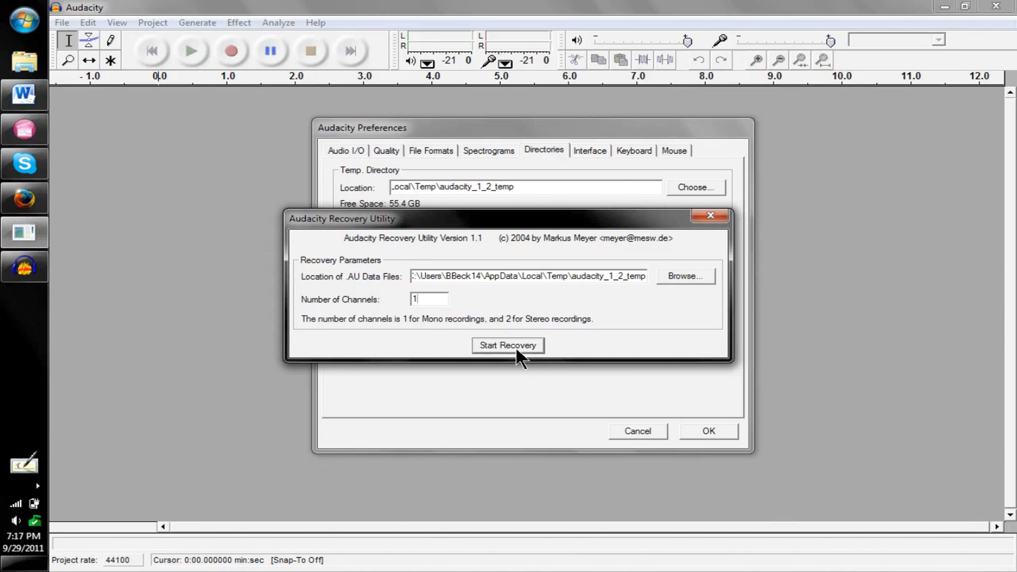
{"action": "left_click", "coordinate": [508, 345]}
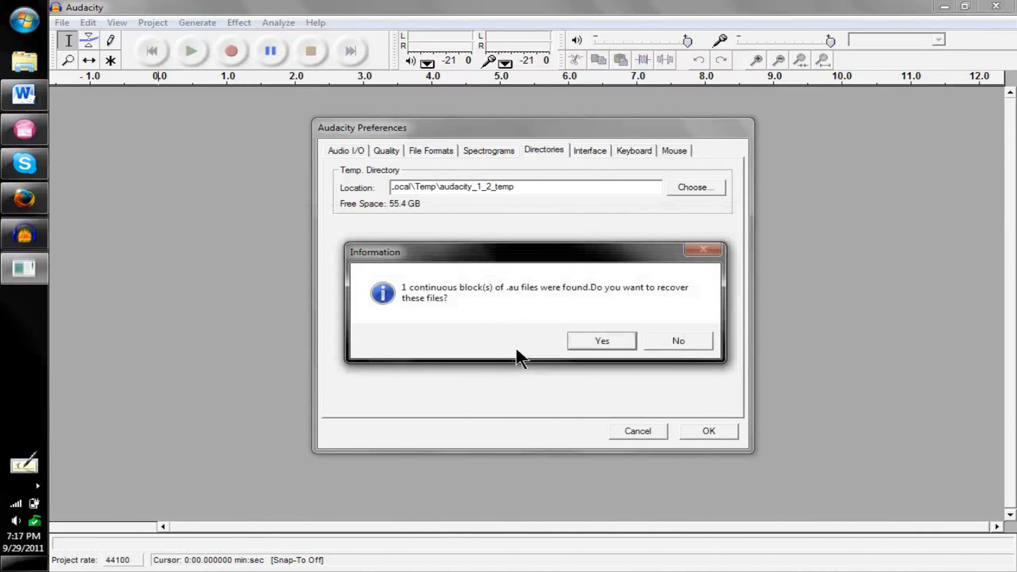
{"action": "left_click", "coordinate": [602, 341]}
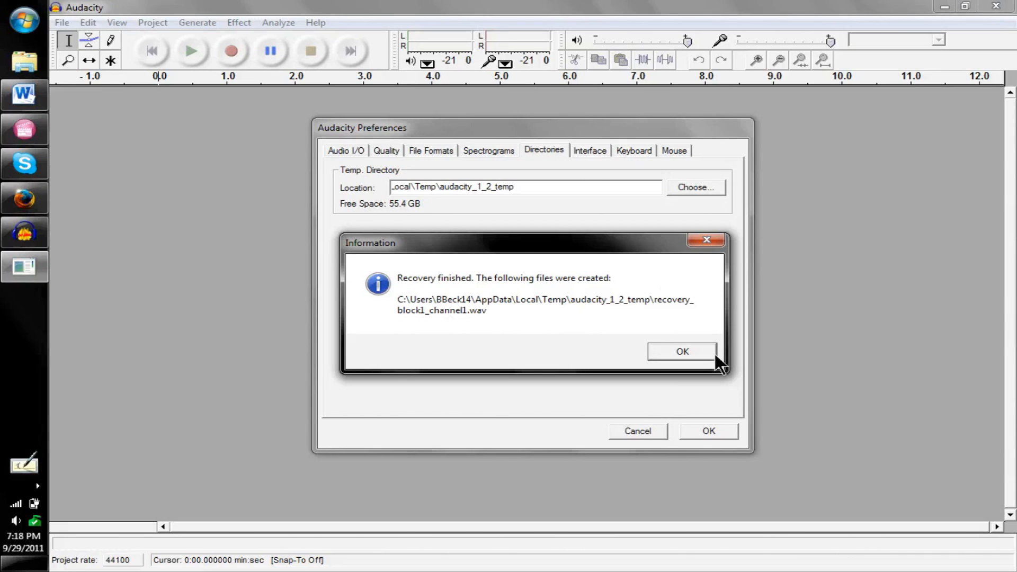
{"action": "left_click", "coordinate": [682, 351]}
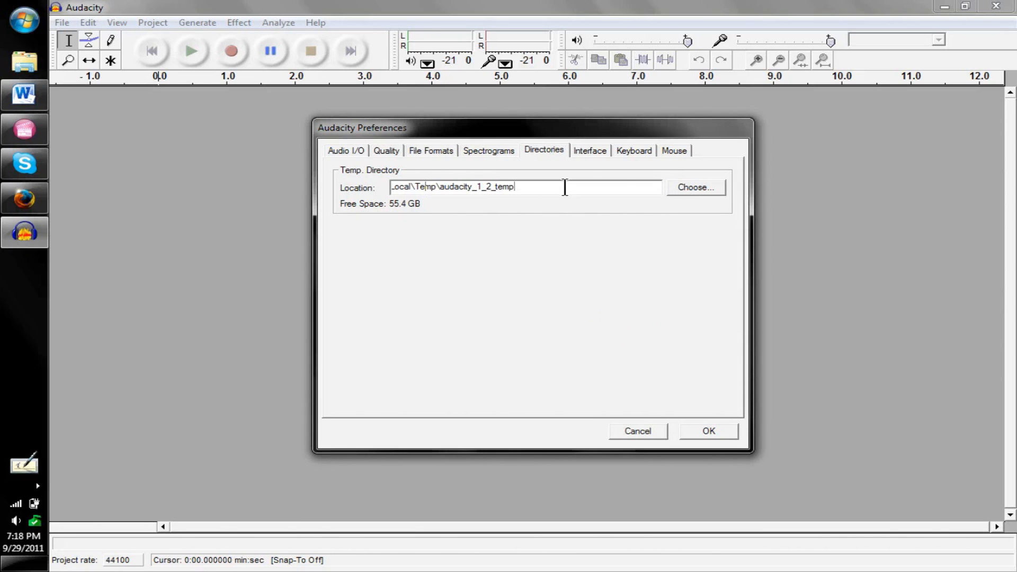
Copy the temp folder path and open it from the Start menu search
{"action": "right_click", "coordinate": [565, 187]}
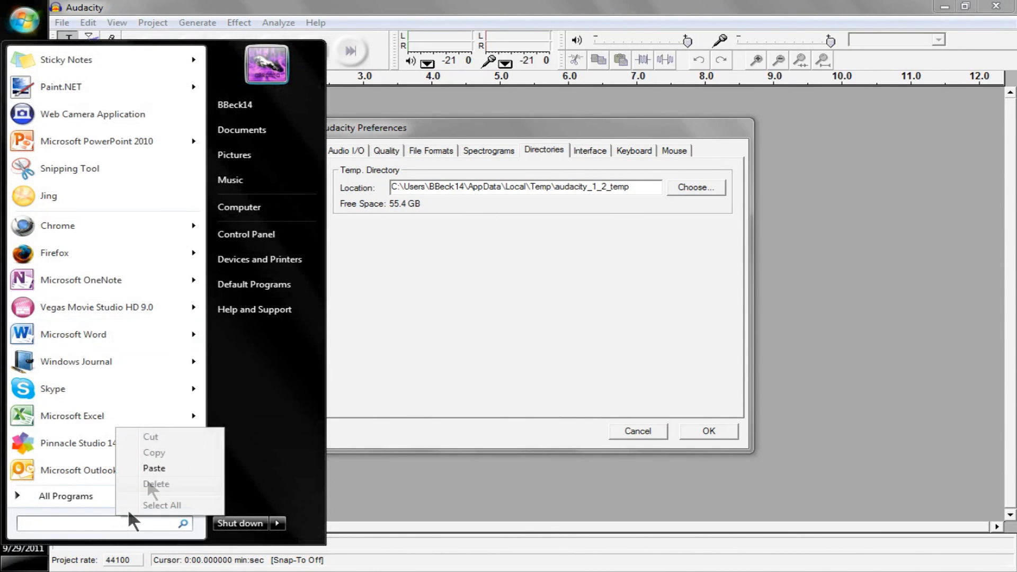
{"action": "left_click", "coordinate": [153, 468]}
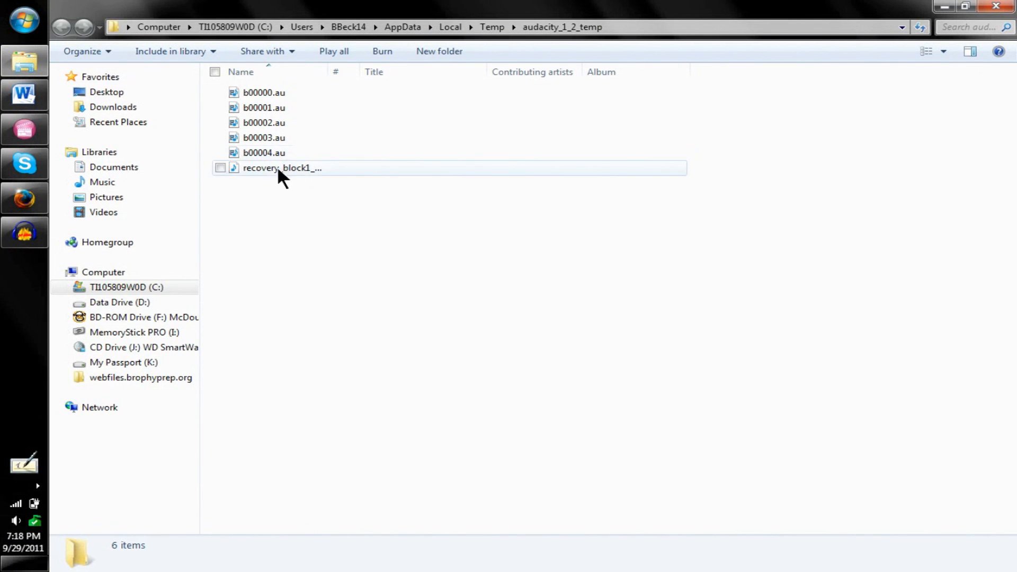
{"action": "mouse_move", "coordinate": [290, 183]}
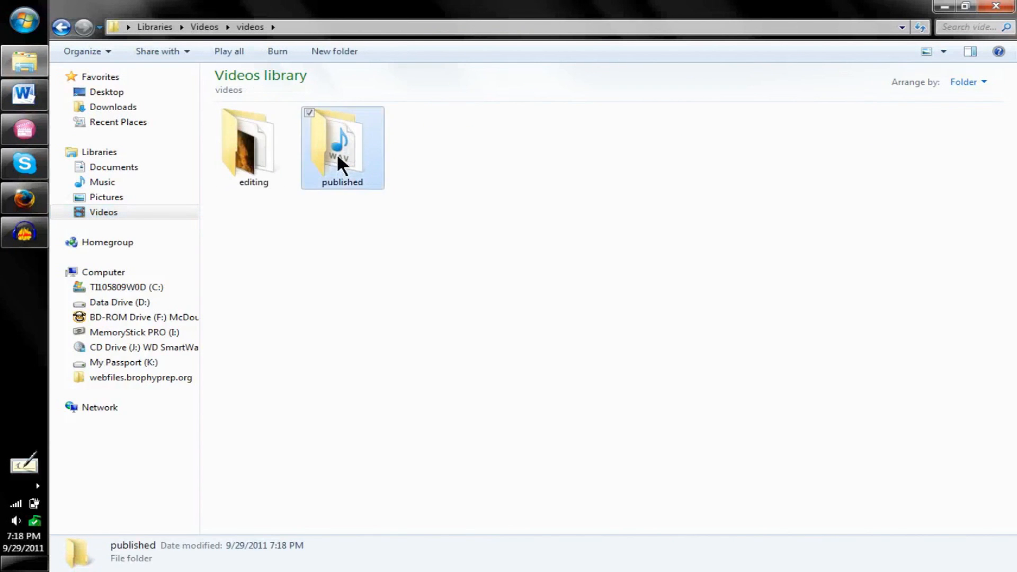
Play recovery_block1_channel1.wav from the published folder in Windows Media Player
{"action": "double_click", "coordinate": [341, 143]}
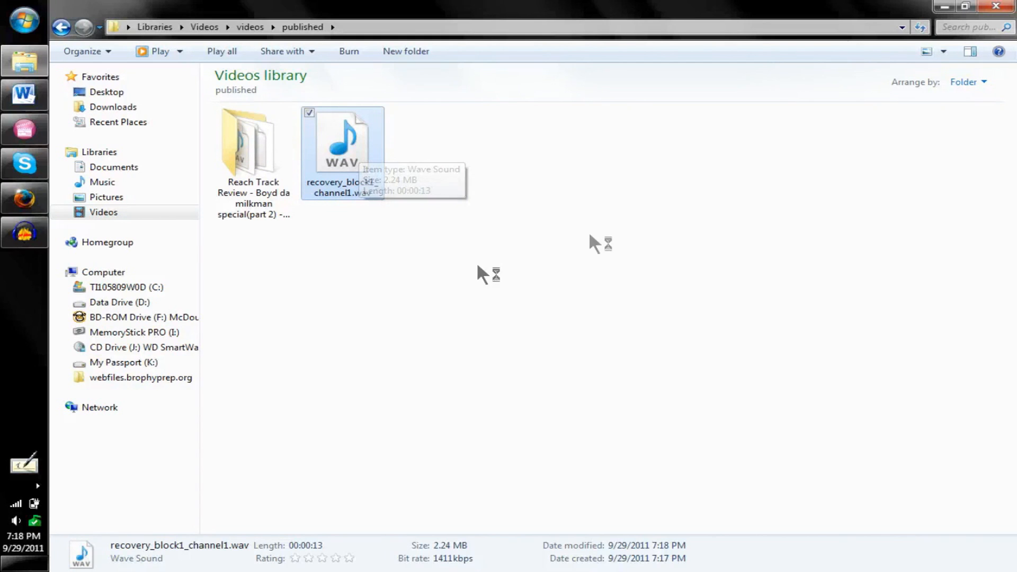
{"action": "mouse_move", "coordinate": [375, 148]}
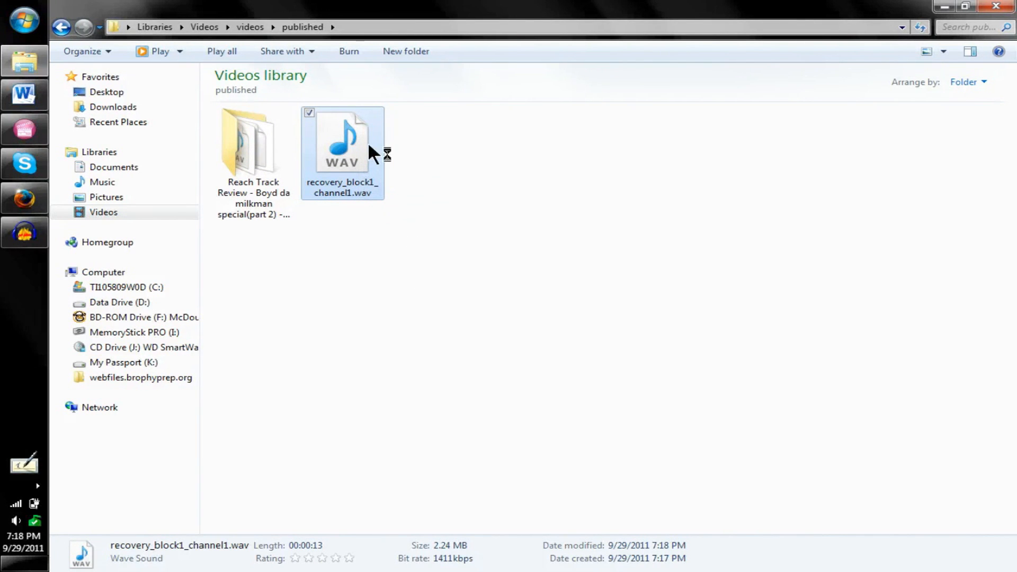
{"action": "double_click", "coordinate": [343, 138]}
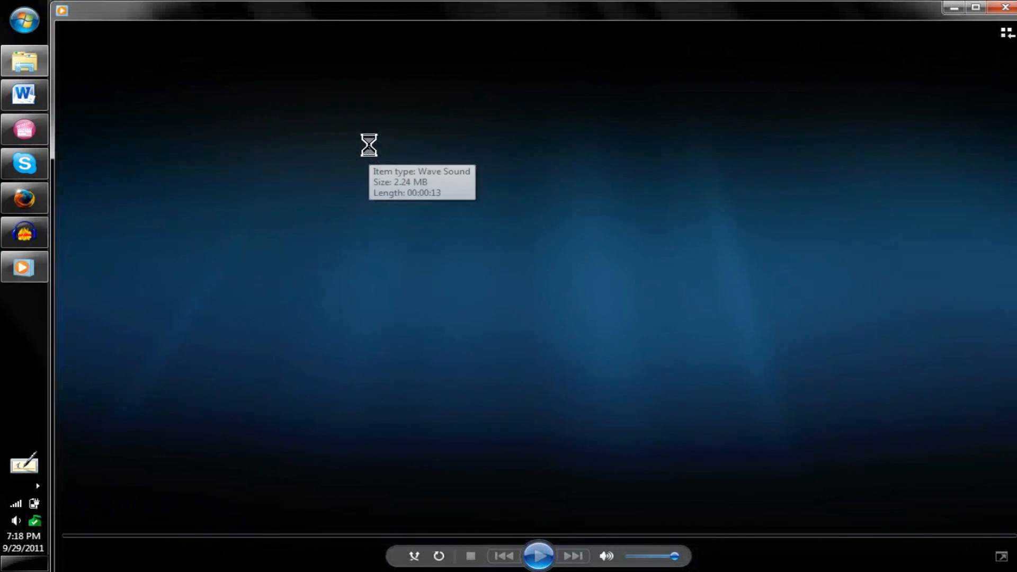